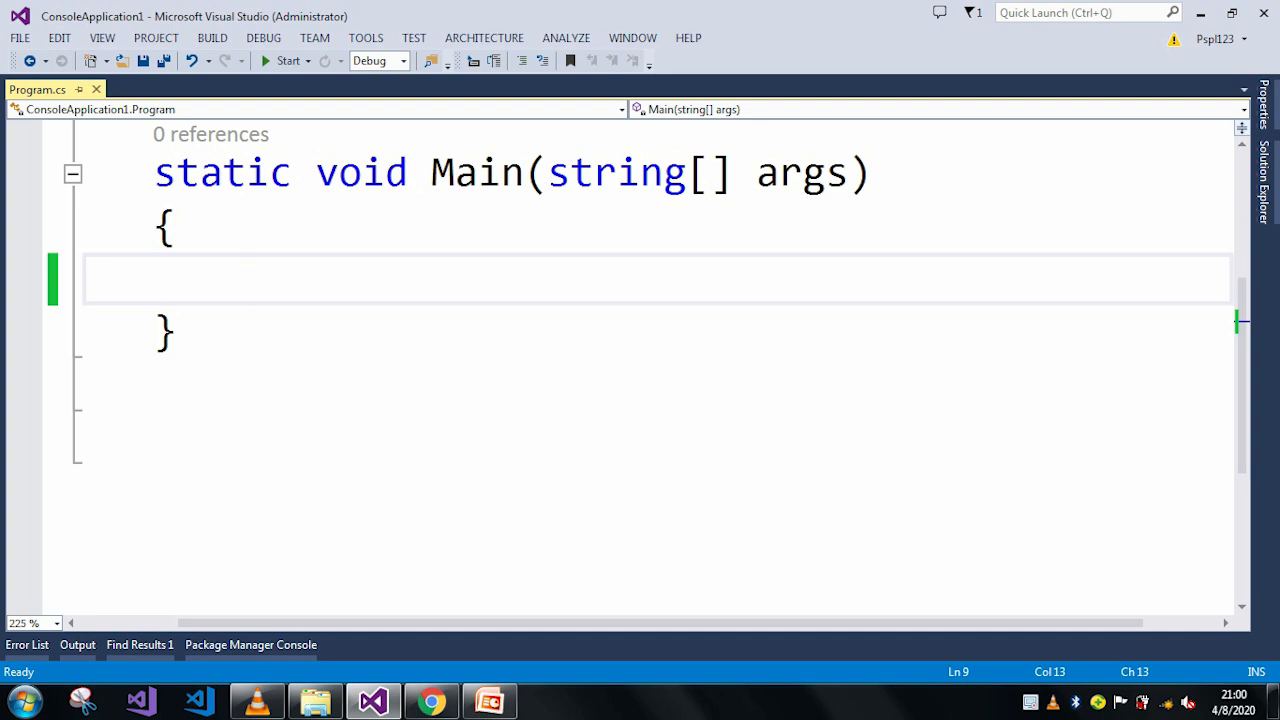
Step: Declare string str = null as the first statement in Main and save
text(string)
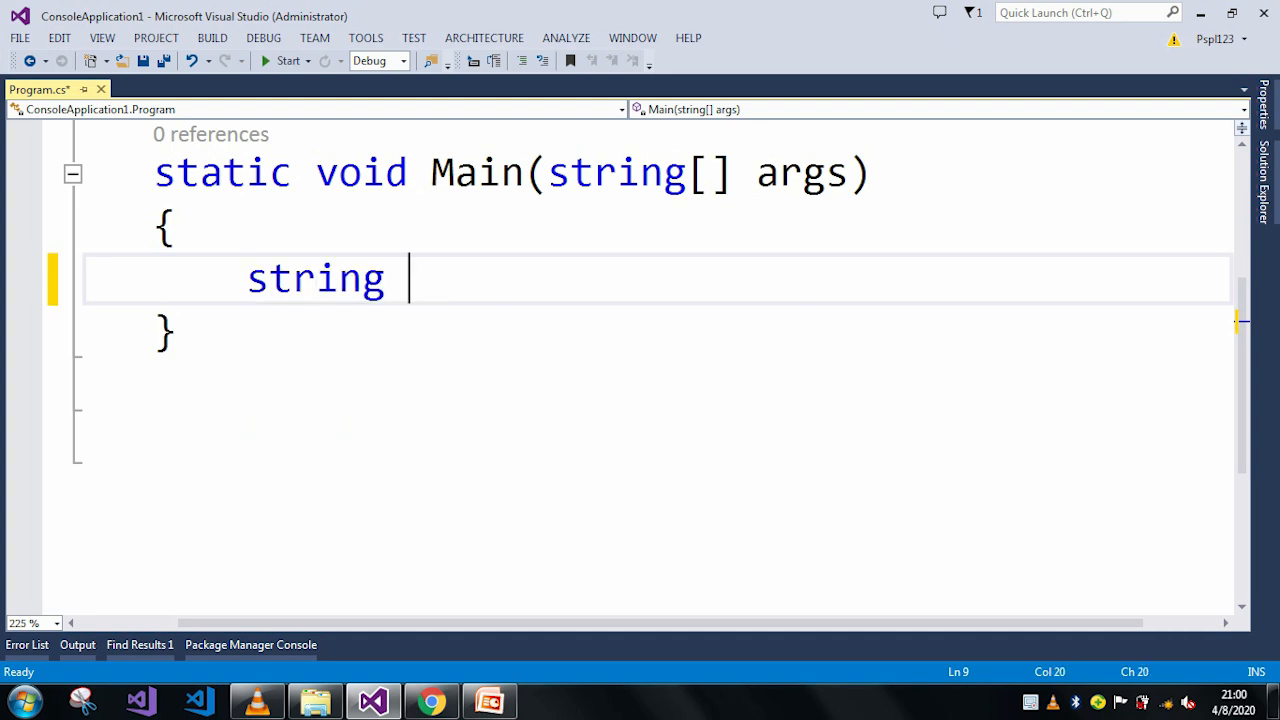
text(str=)
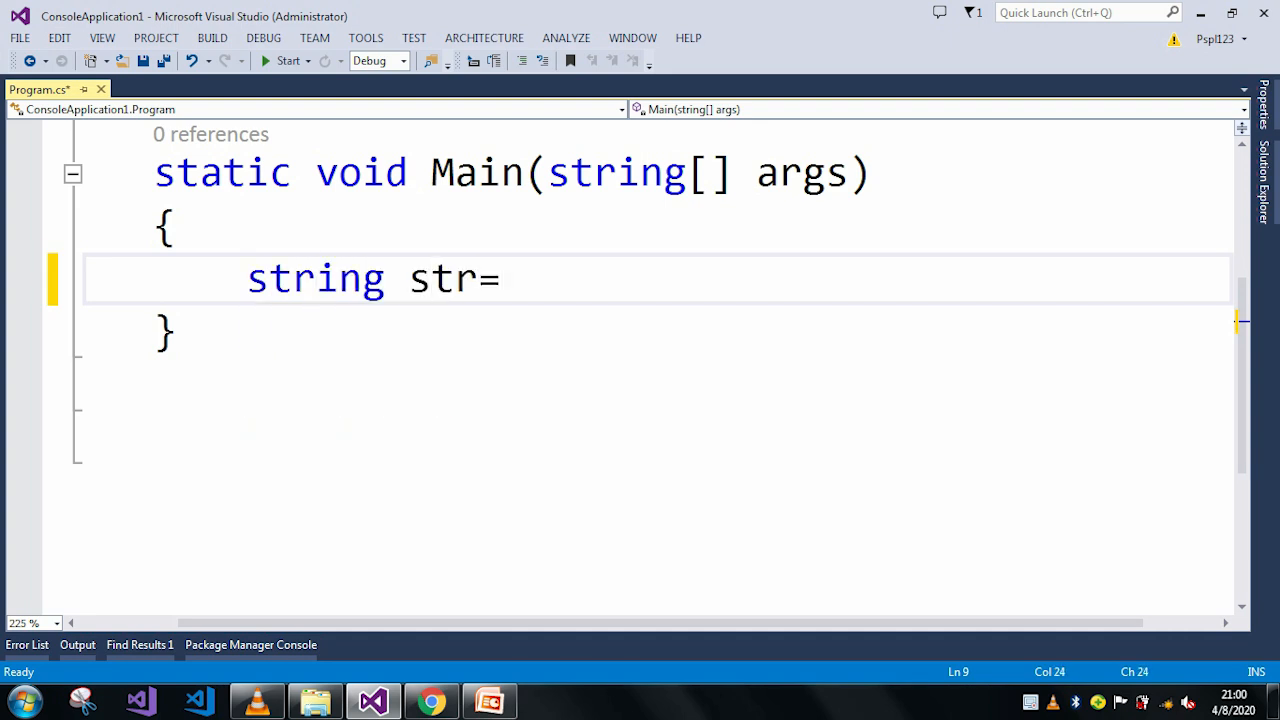
text(null;)
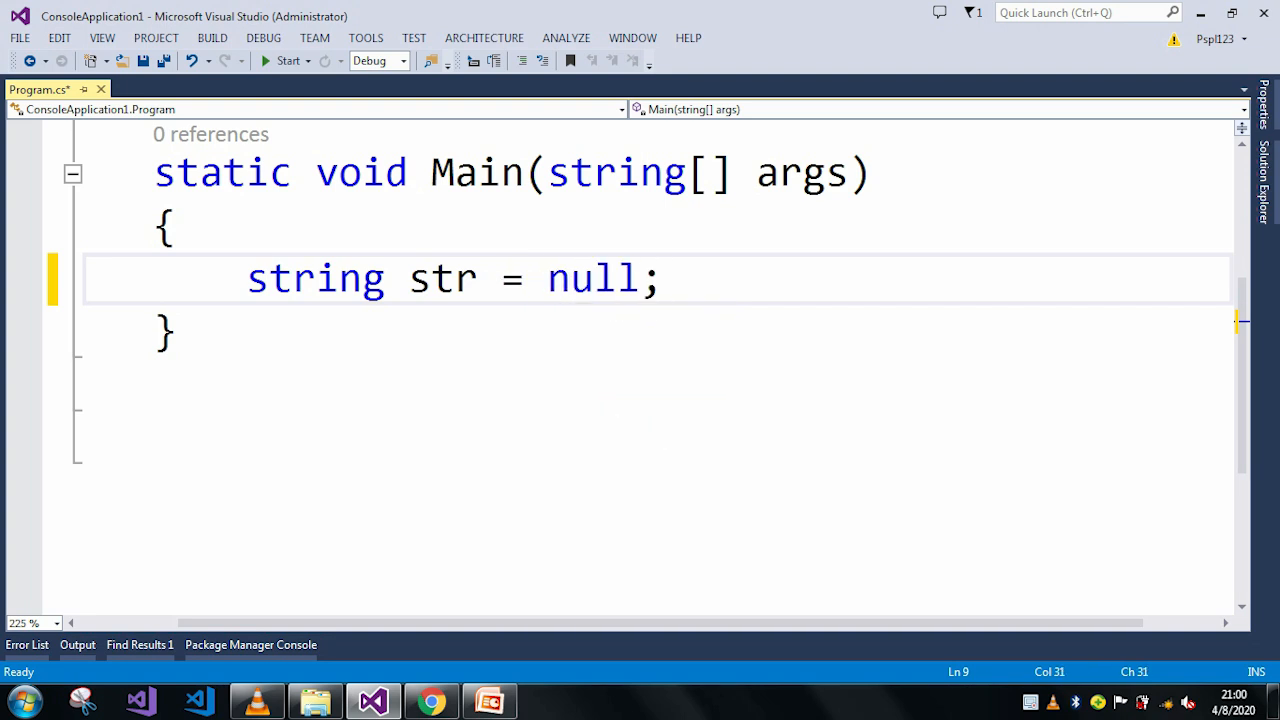
key(ctrl+s)
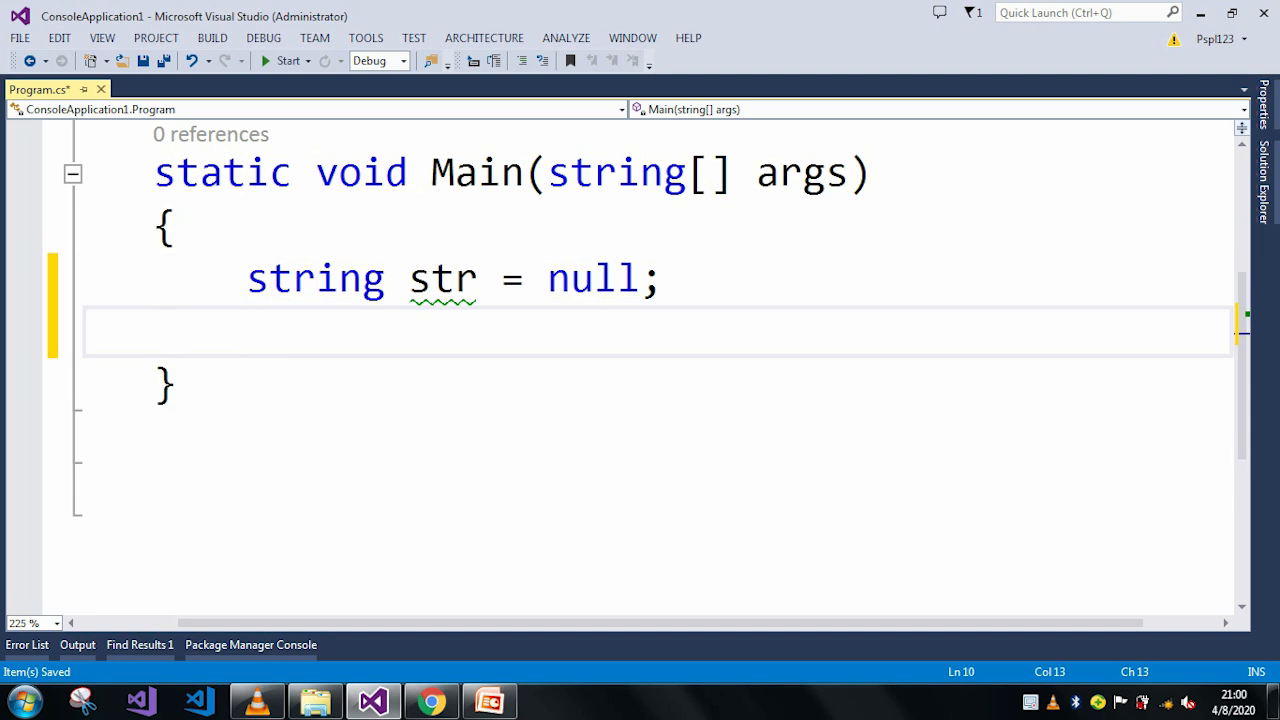
Step: Add string strObject = str.ToString(); followed by Console.ReadLine();
text(string strObjec)
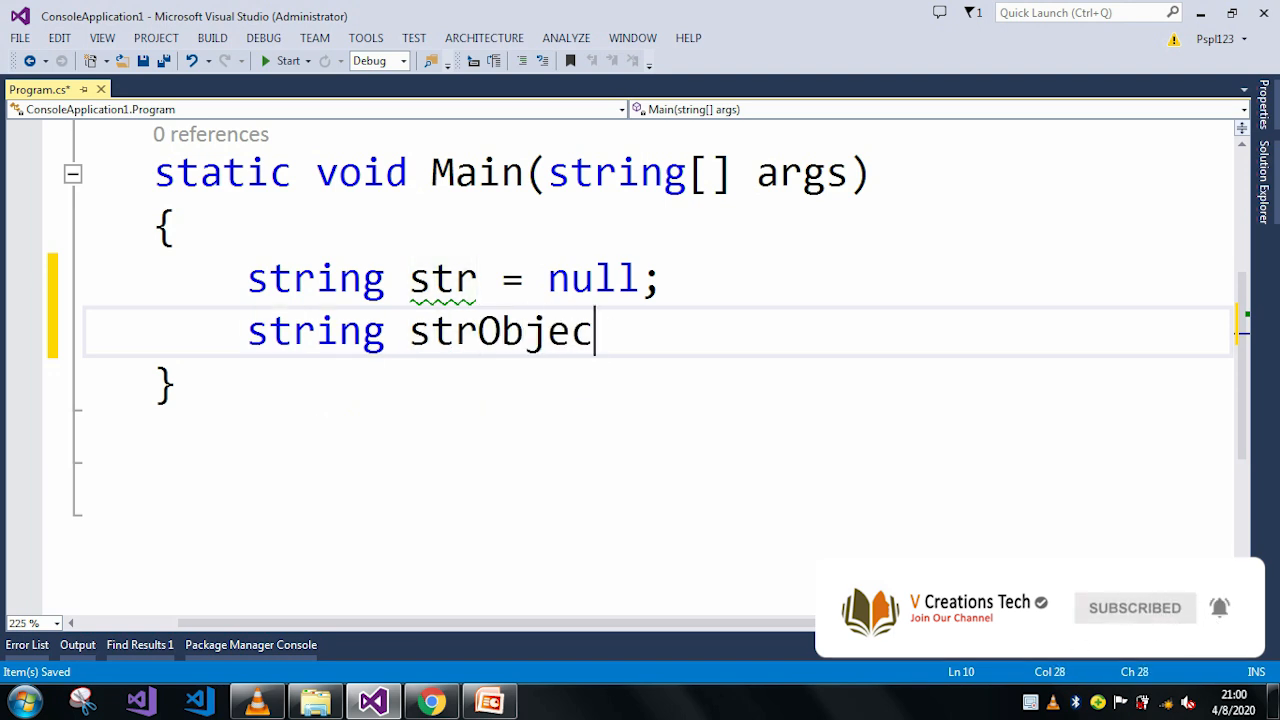
text(=str)
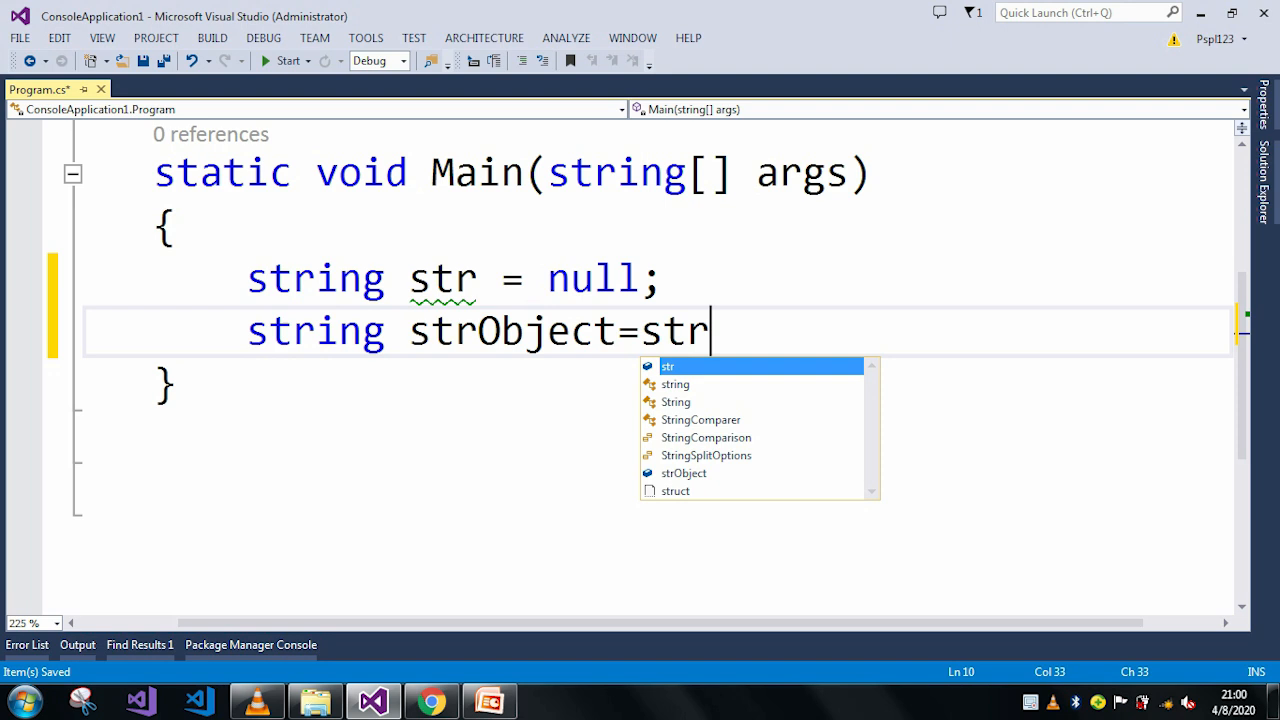
text(.ToString()
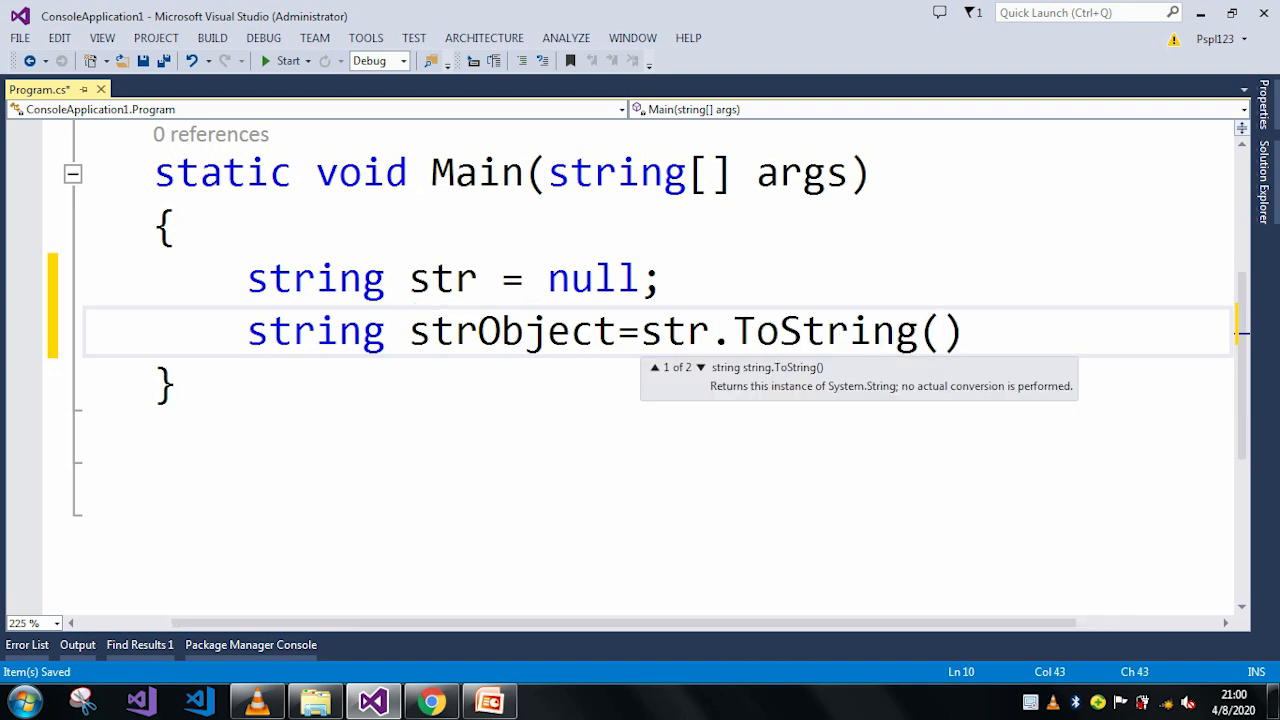
text(;)
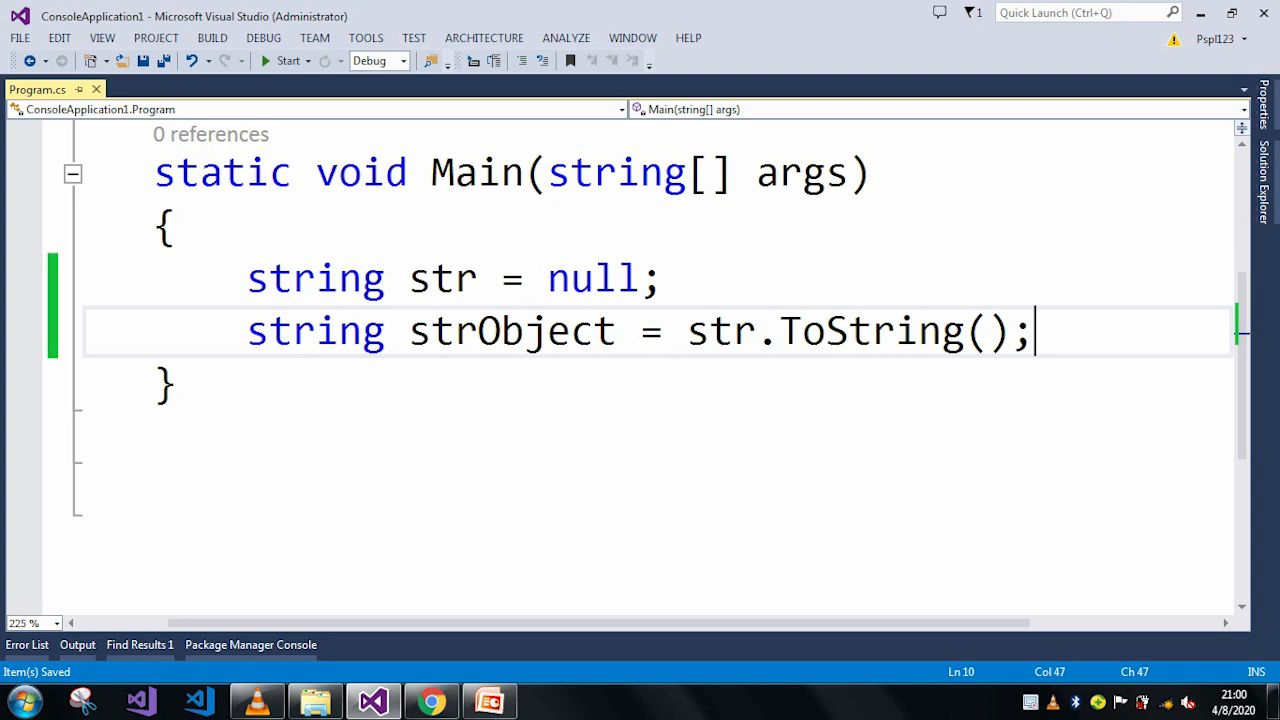
key(enter)
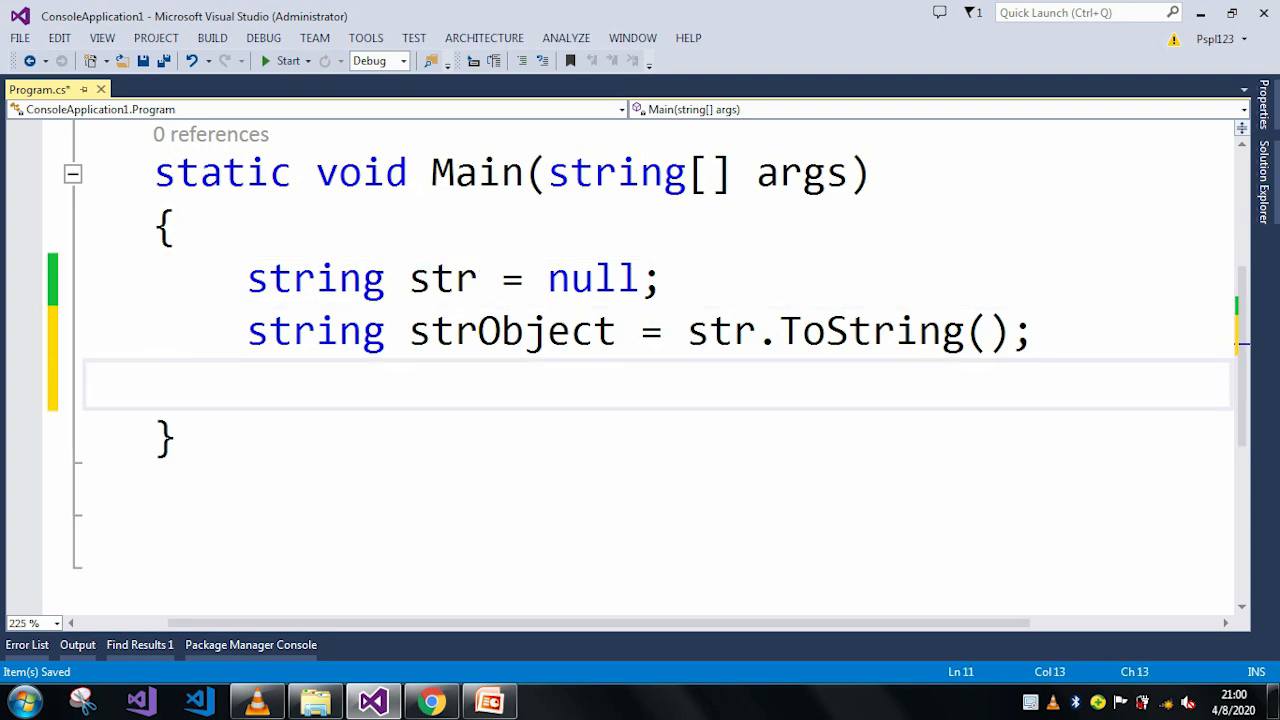
text(Console.r)
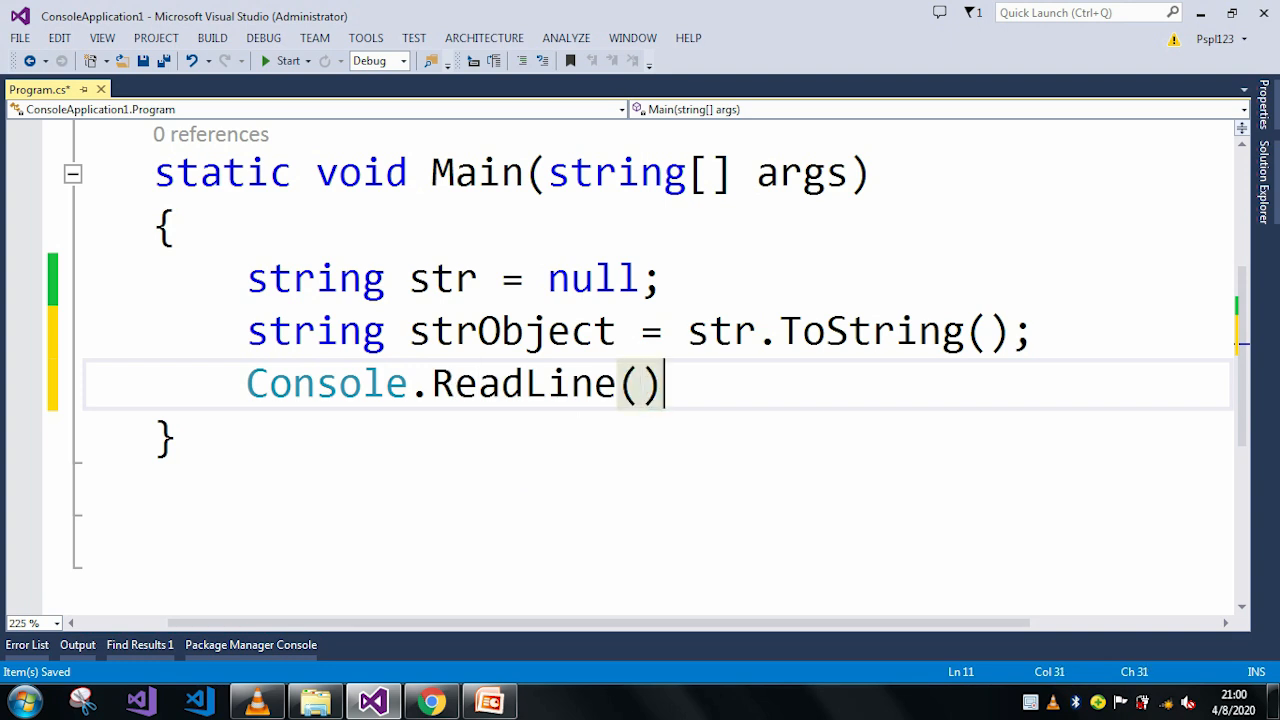
text(;)
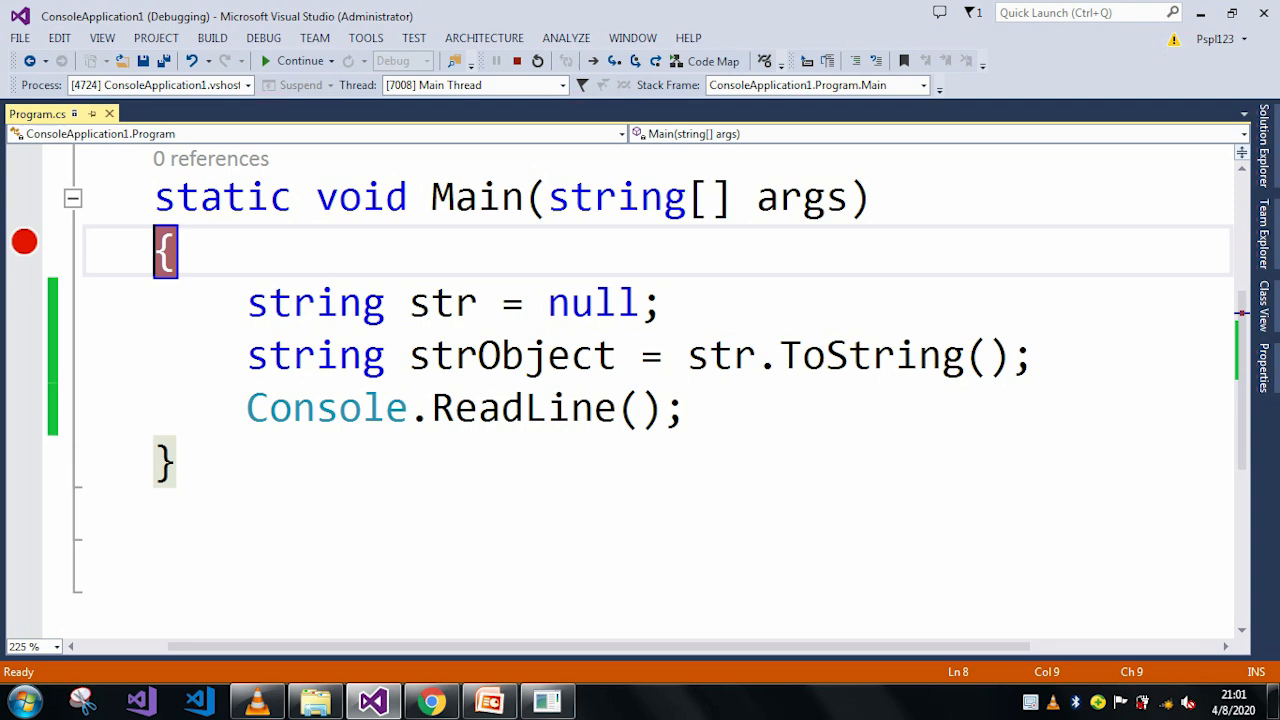
Step: Step the debugger forward from the breakpoint onto the str.ToString() line
key(F10)
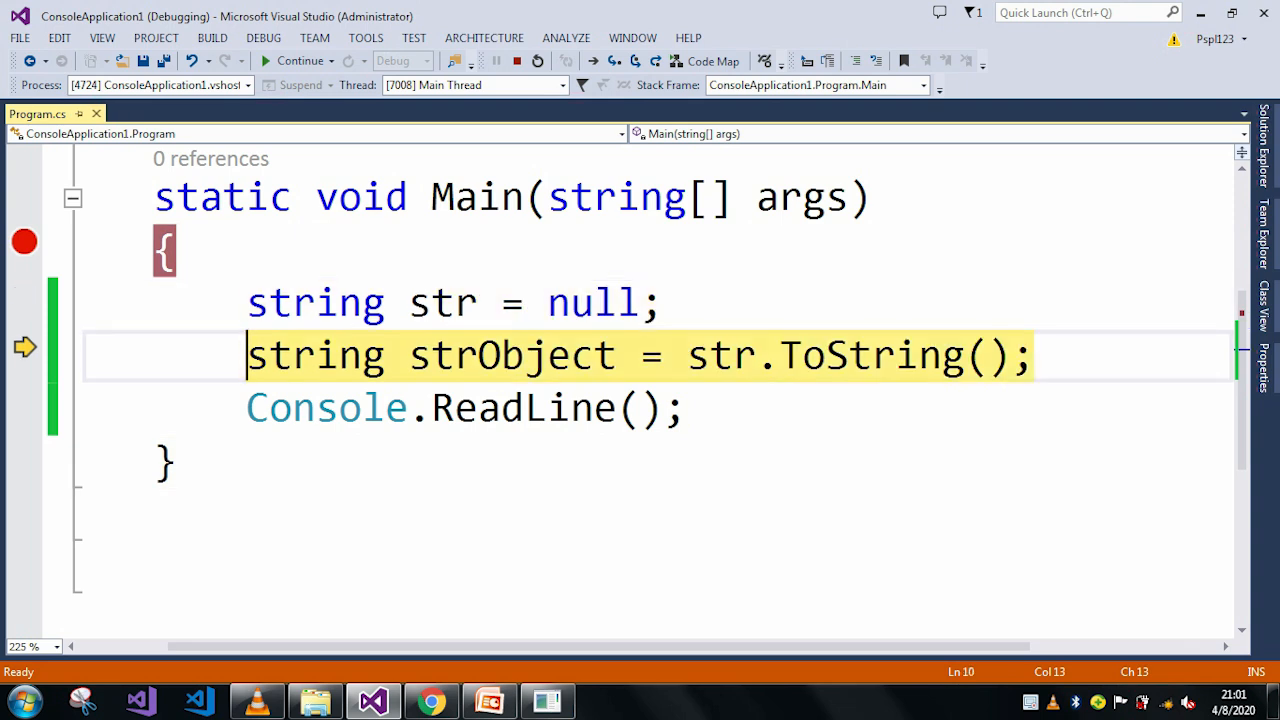
mouse_move(490, 356)
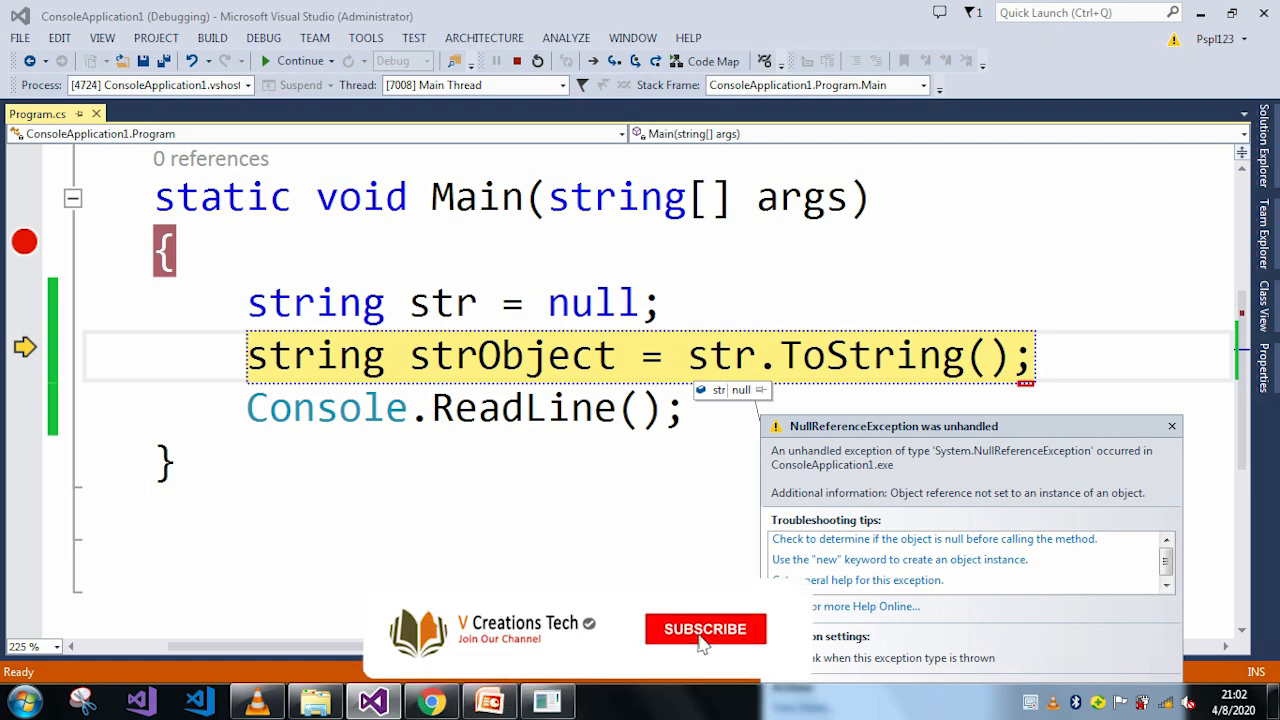
Step: Execute the ToString call so the unhandled NullReferenceException helper appears, then dismiss it
click(704, 628)
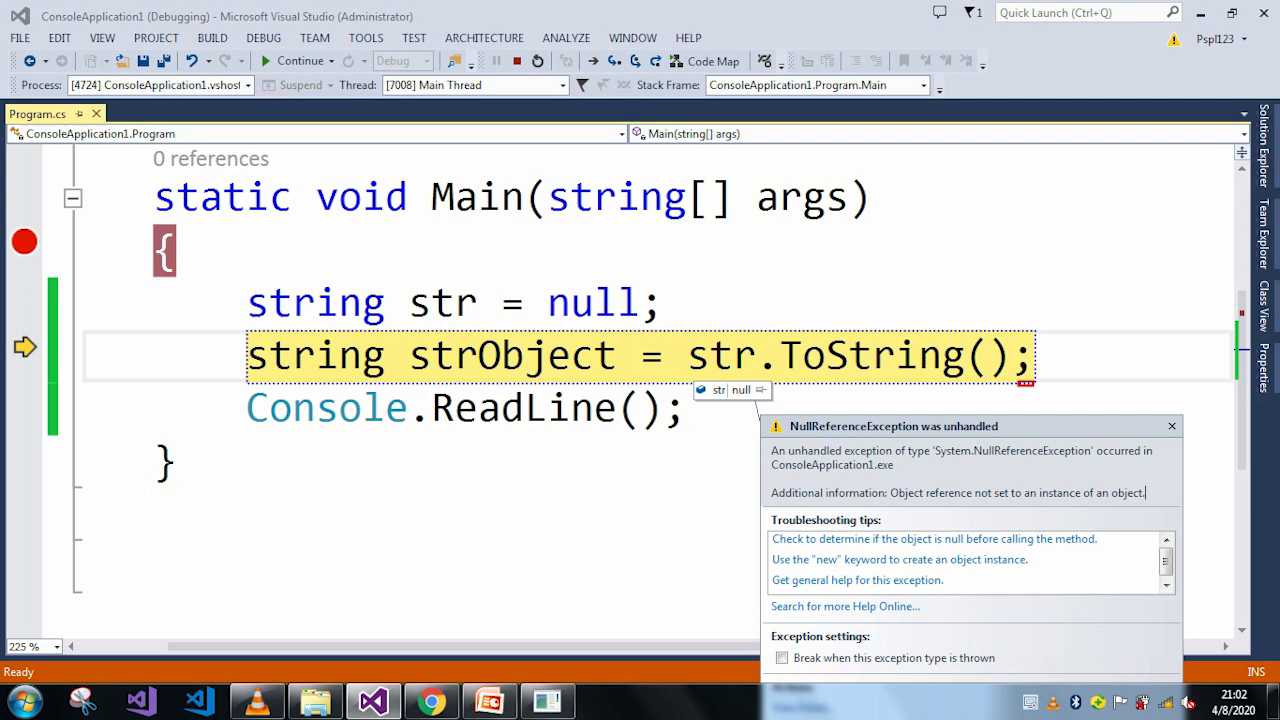
click(636, 300)
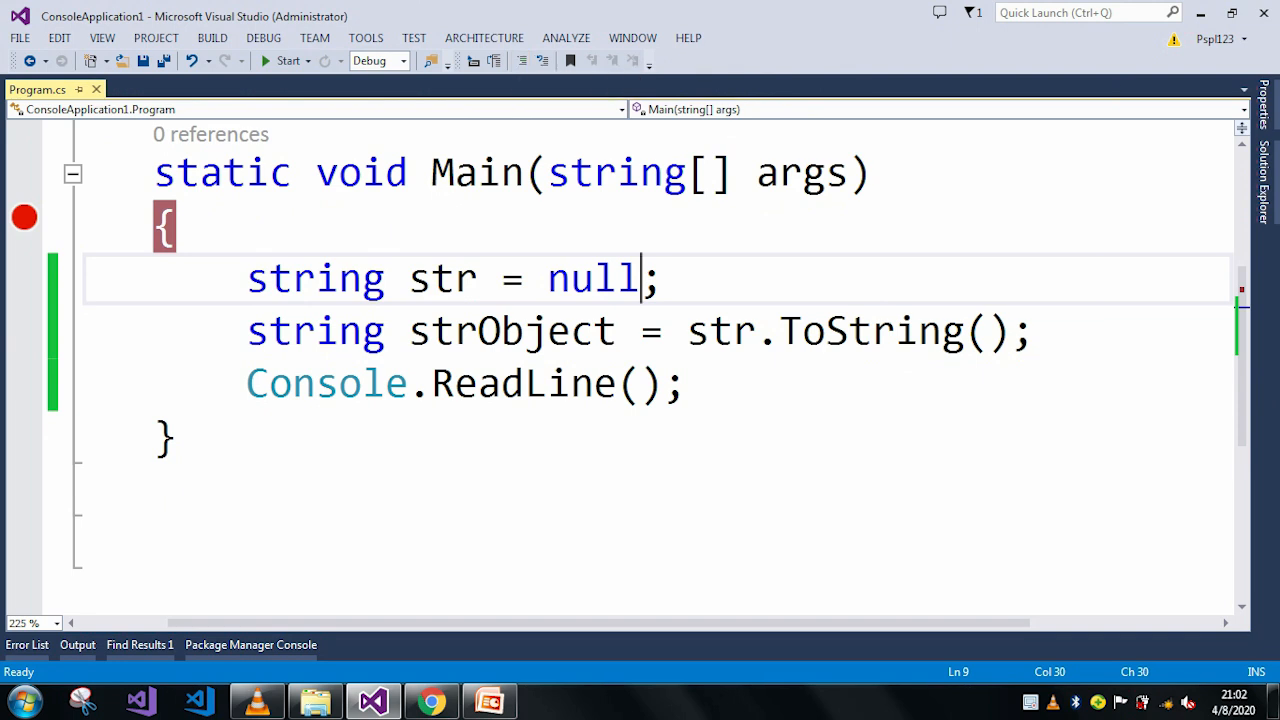
Step: Highlight null and the str variable in the editor to point out the null reference
double_click(590, 278)
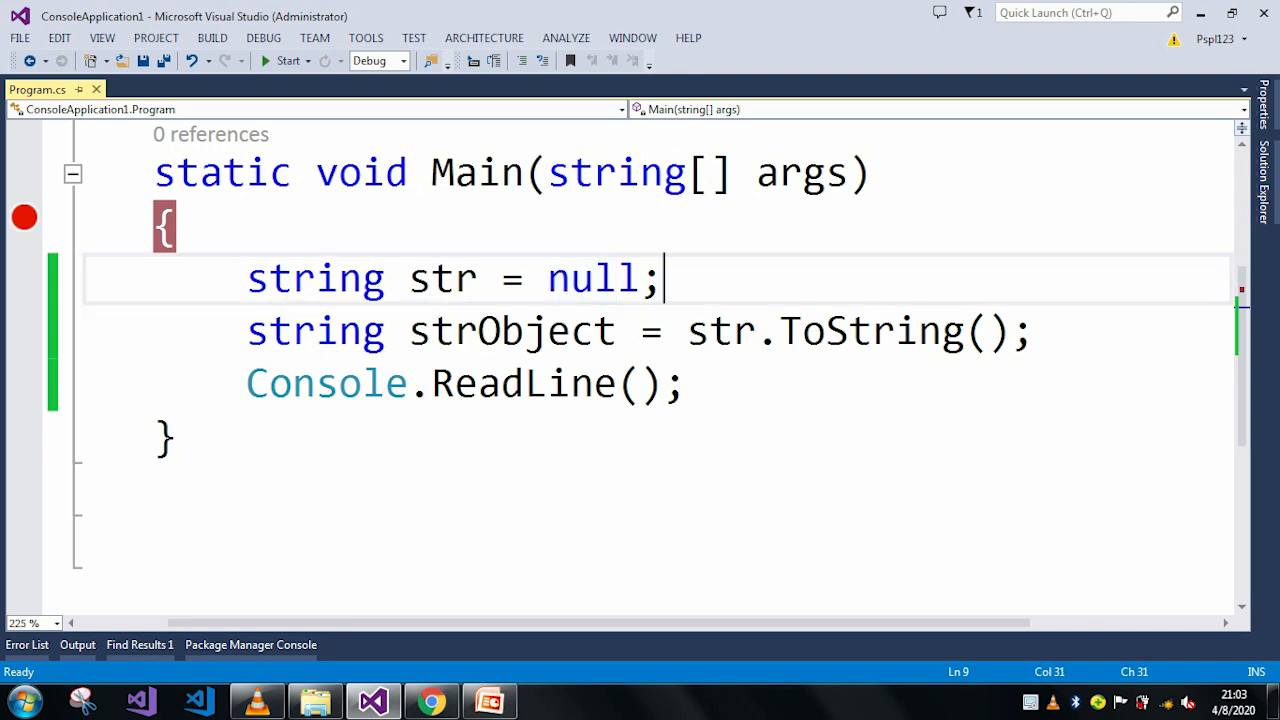
double_click(442, 278)
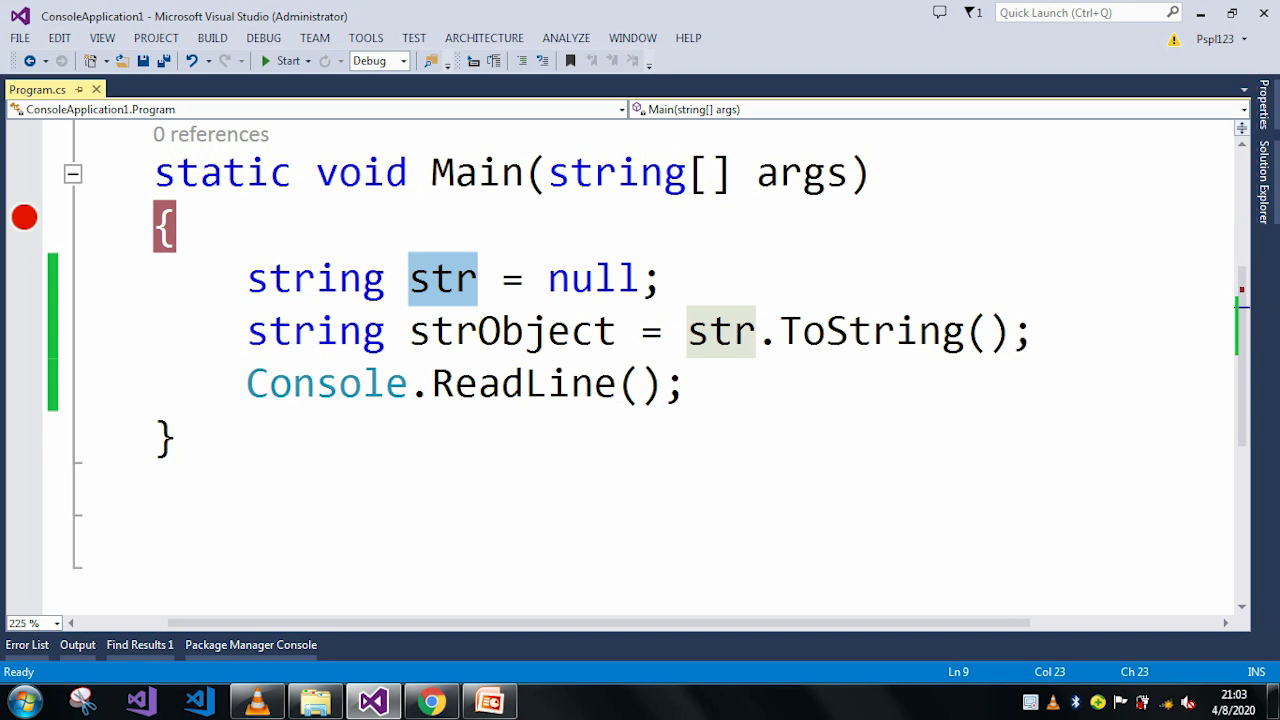
click(476, 278)
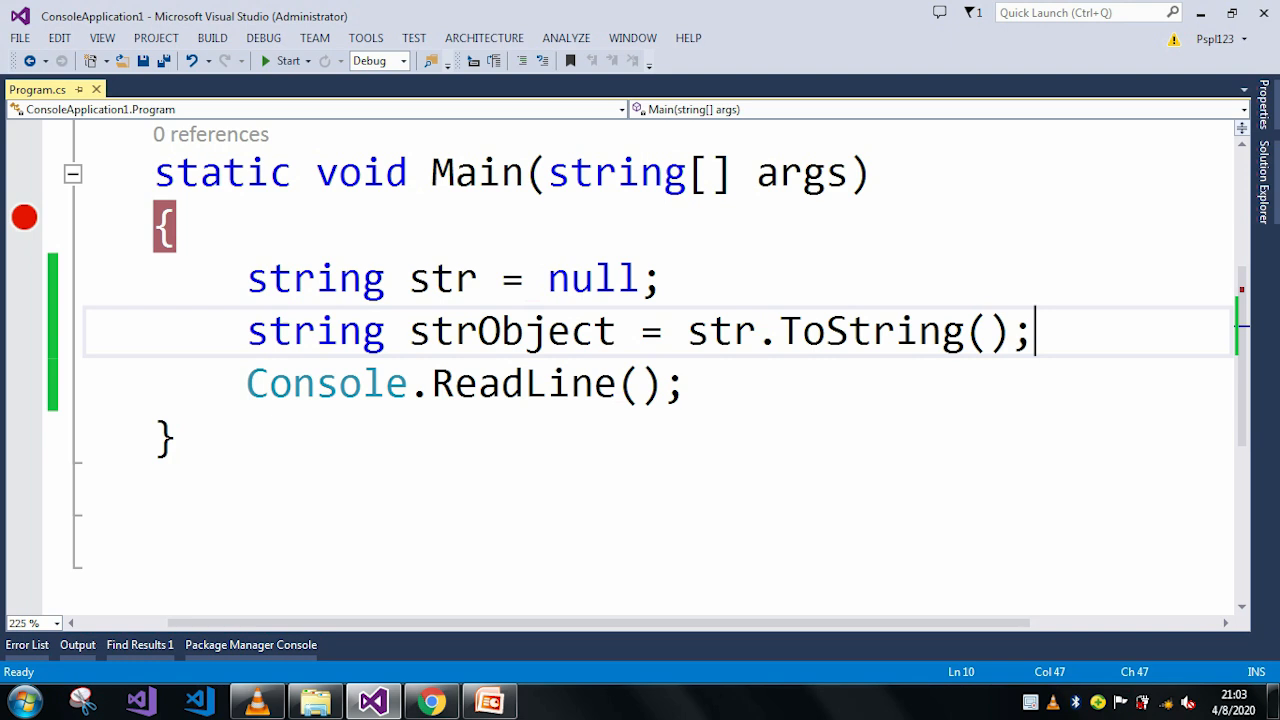
double_click(442, 278)
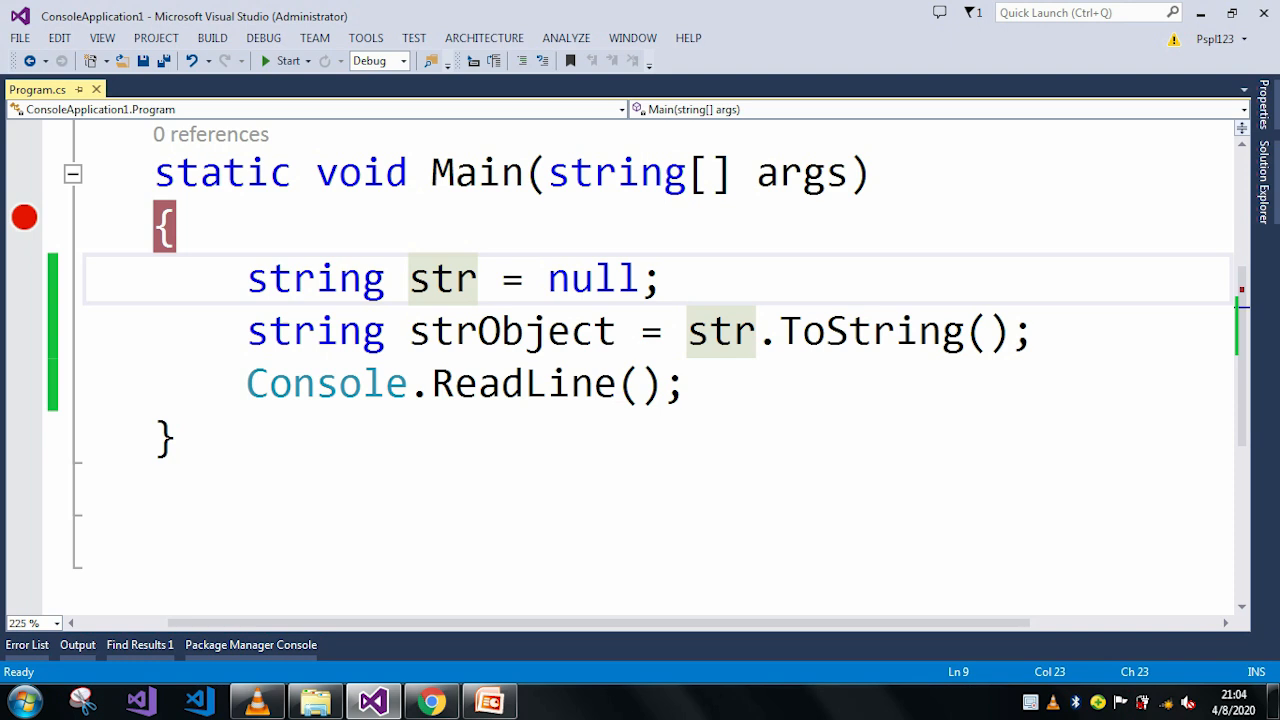
click(480, 278)
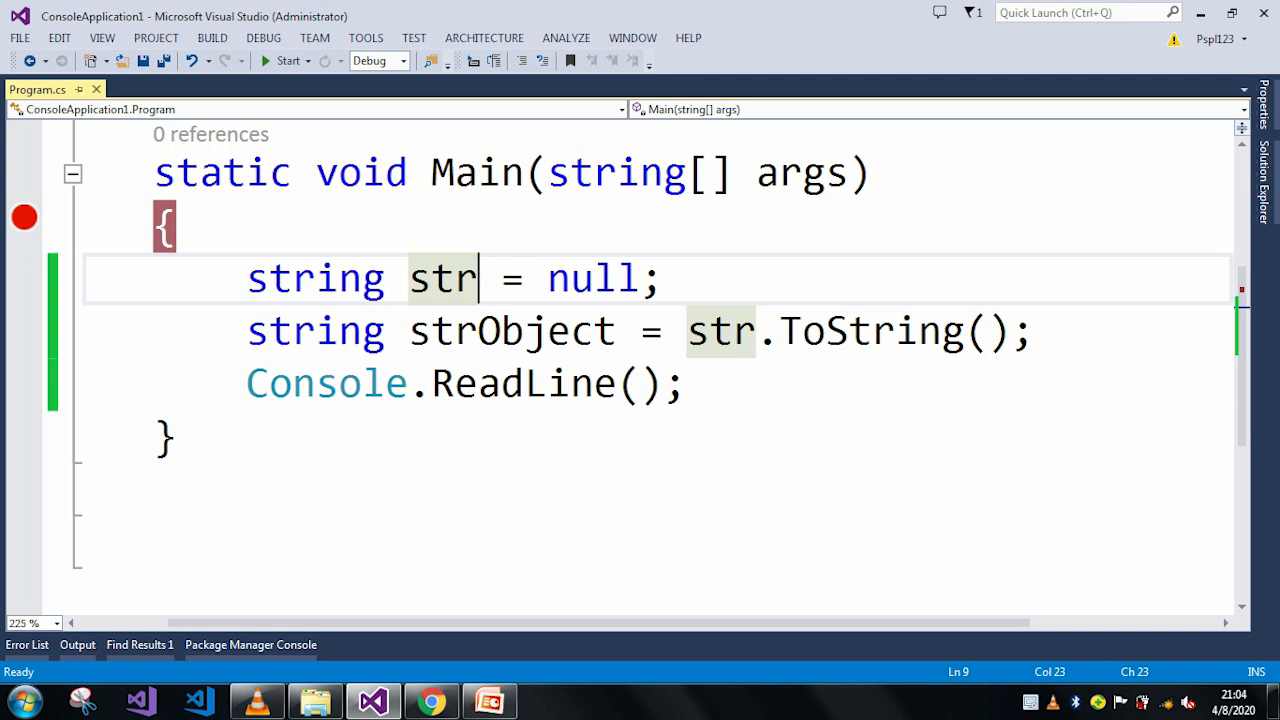